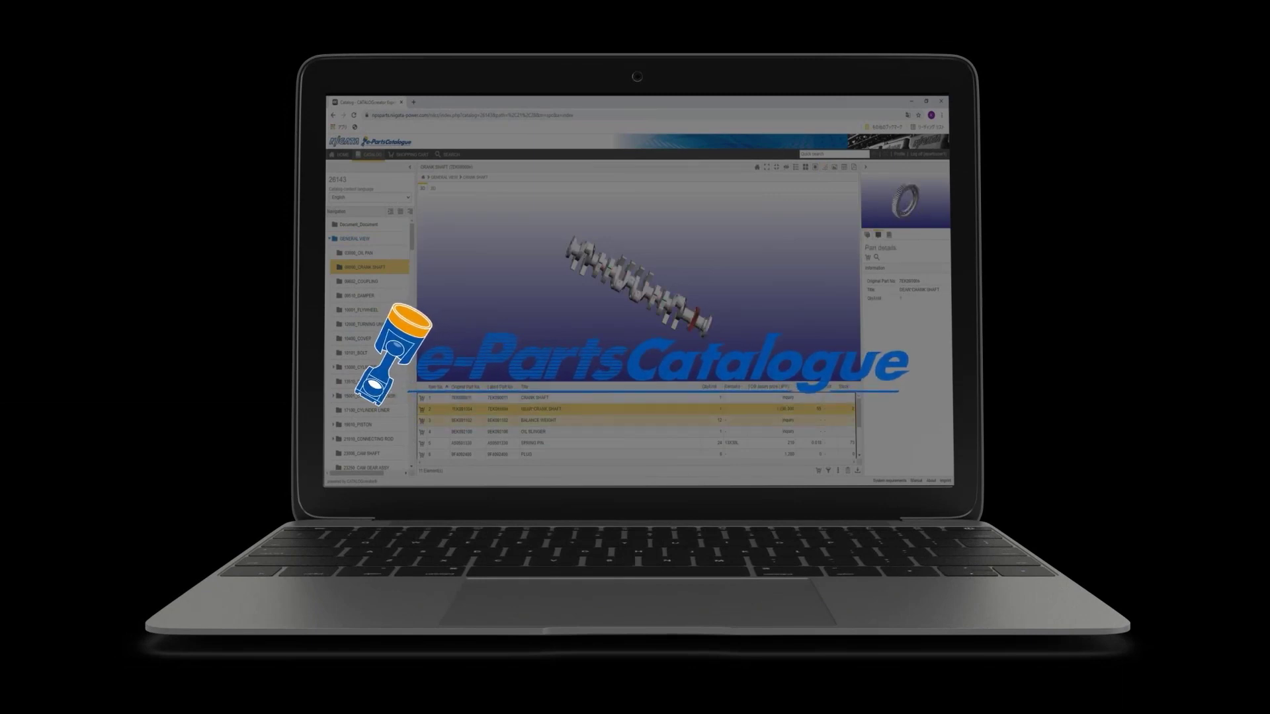
- Highlight the PISTON in red within the transparent general engine view after browsing the cylinder head assembly
click(363, 281)
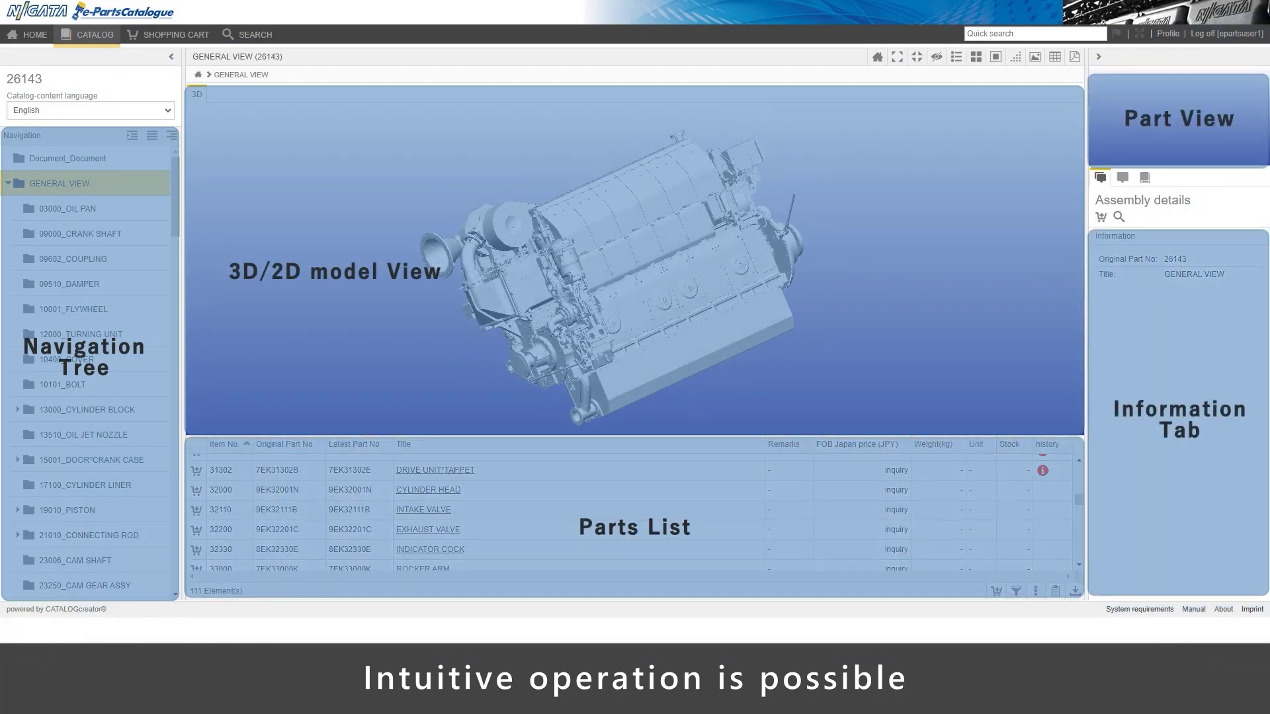
click(428, 489)
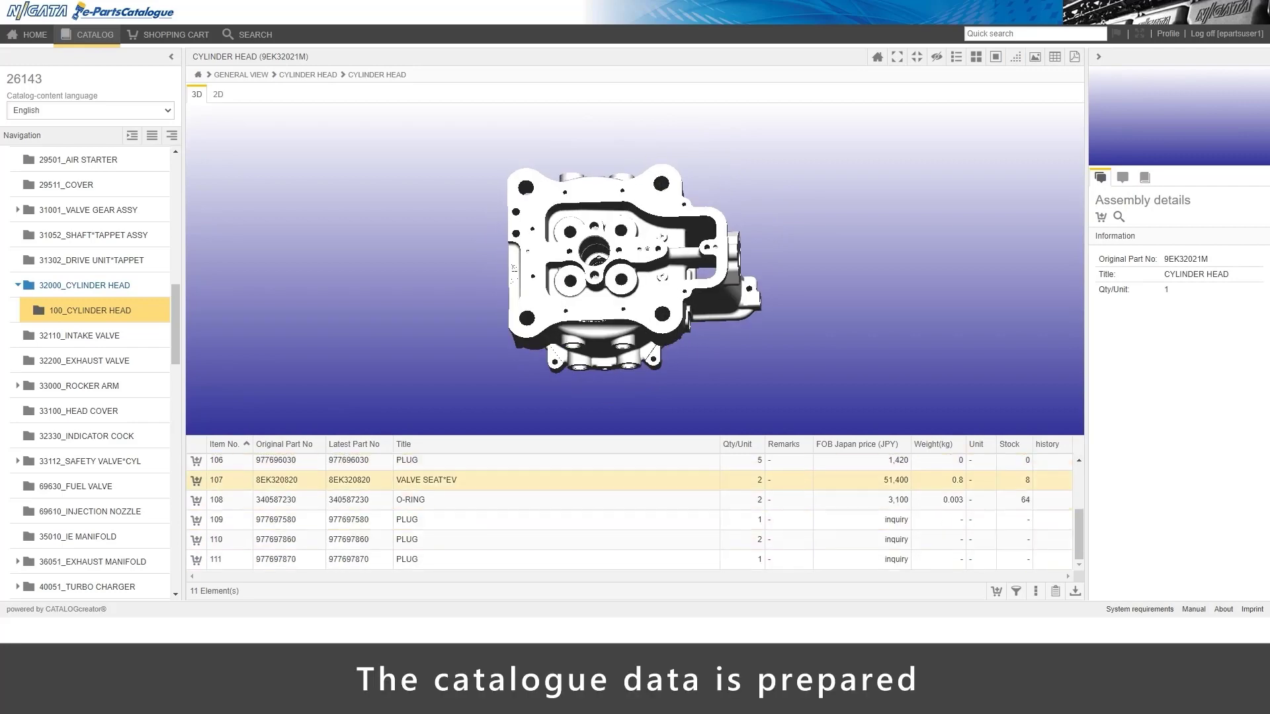
click(426, 479)
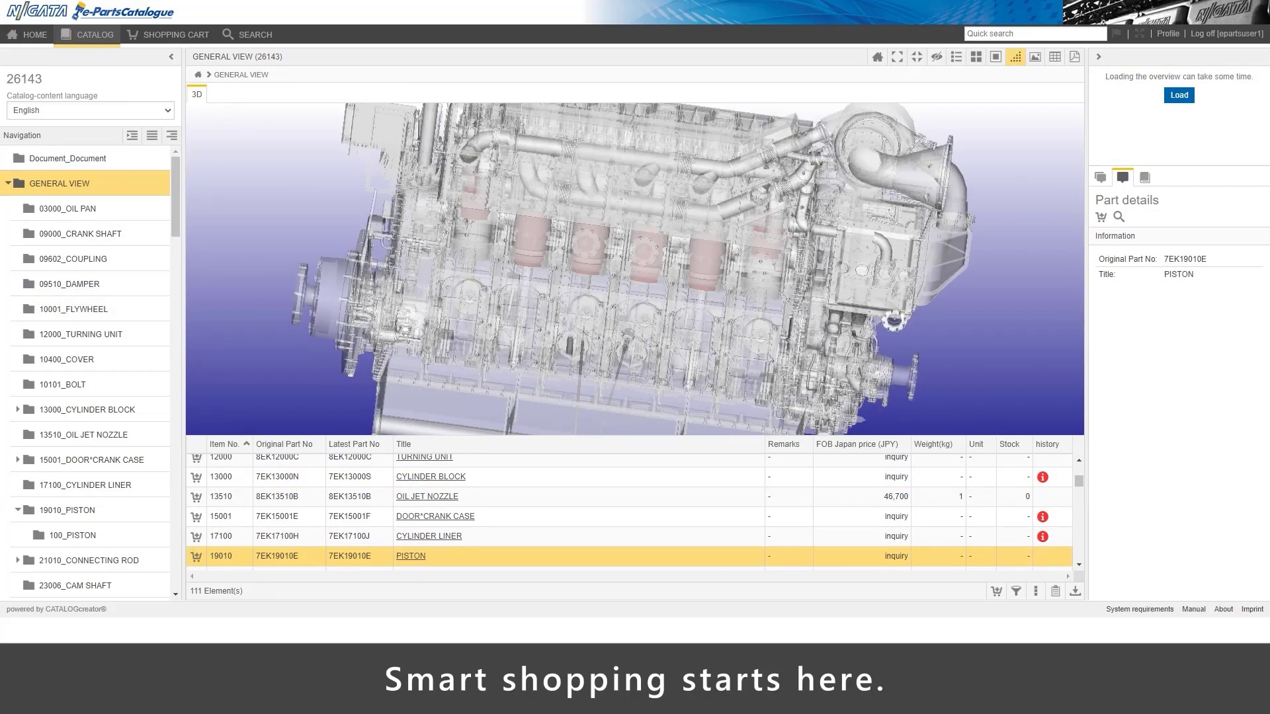
- From the 19010_PISTON parts list, add one upper COMPRESSION RING to the cart
click(67, 509)
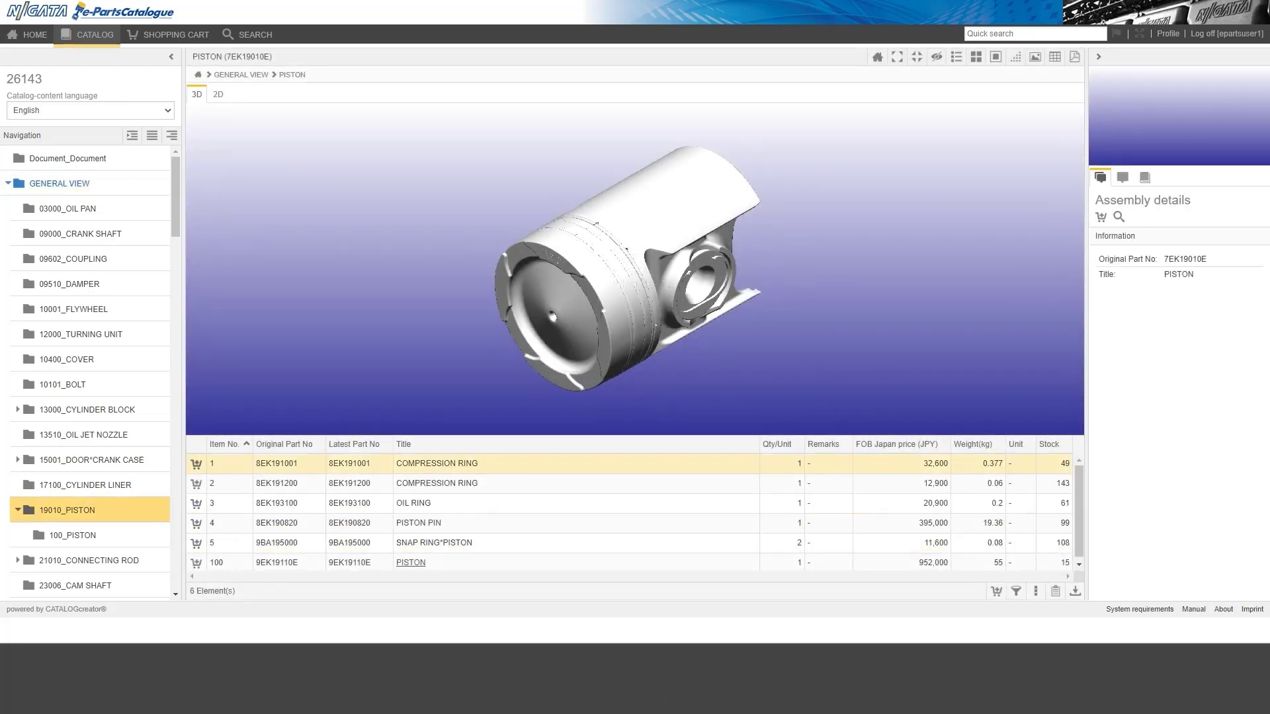
click(435, 463)
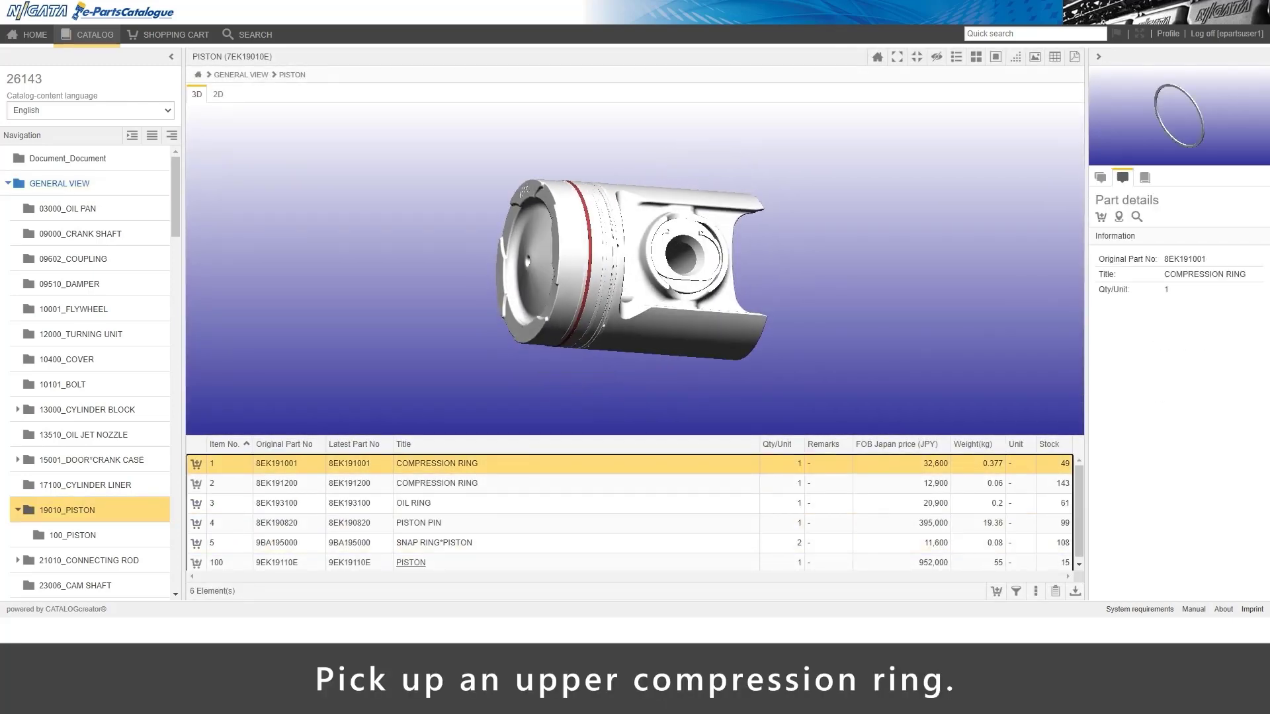
click(196, 463)
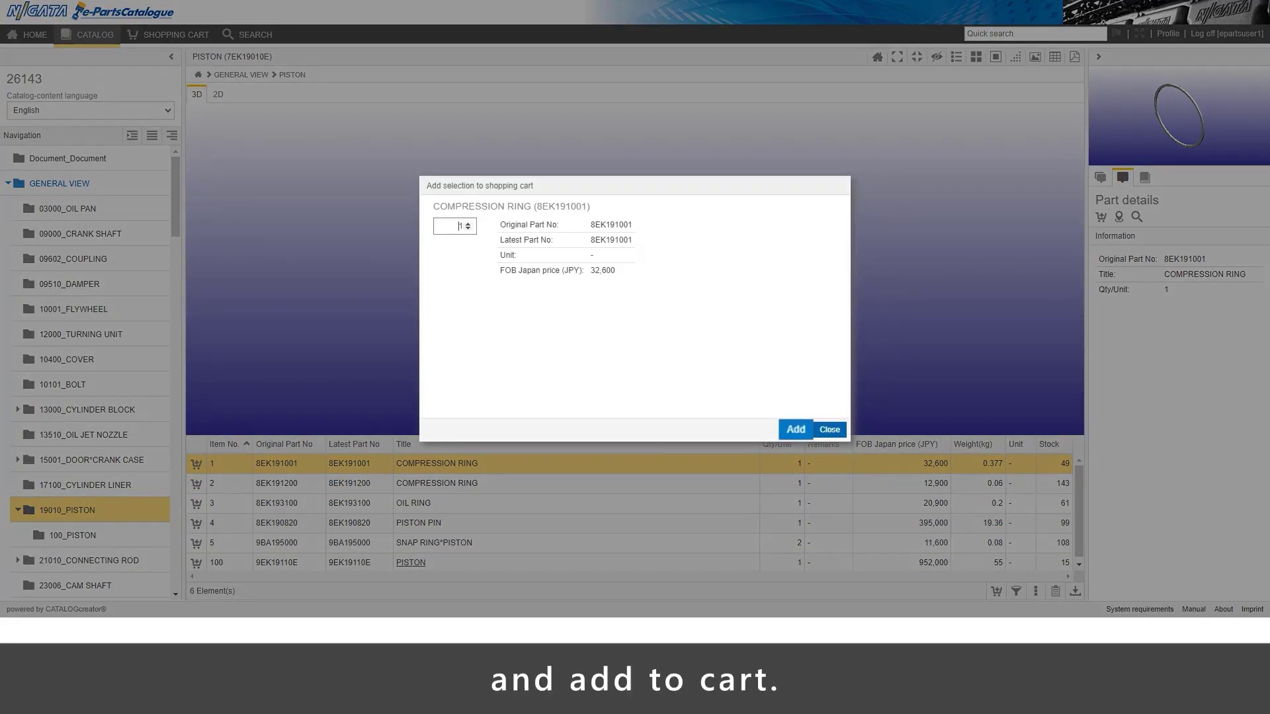
click(793, 429)
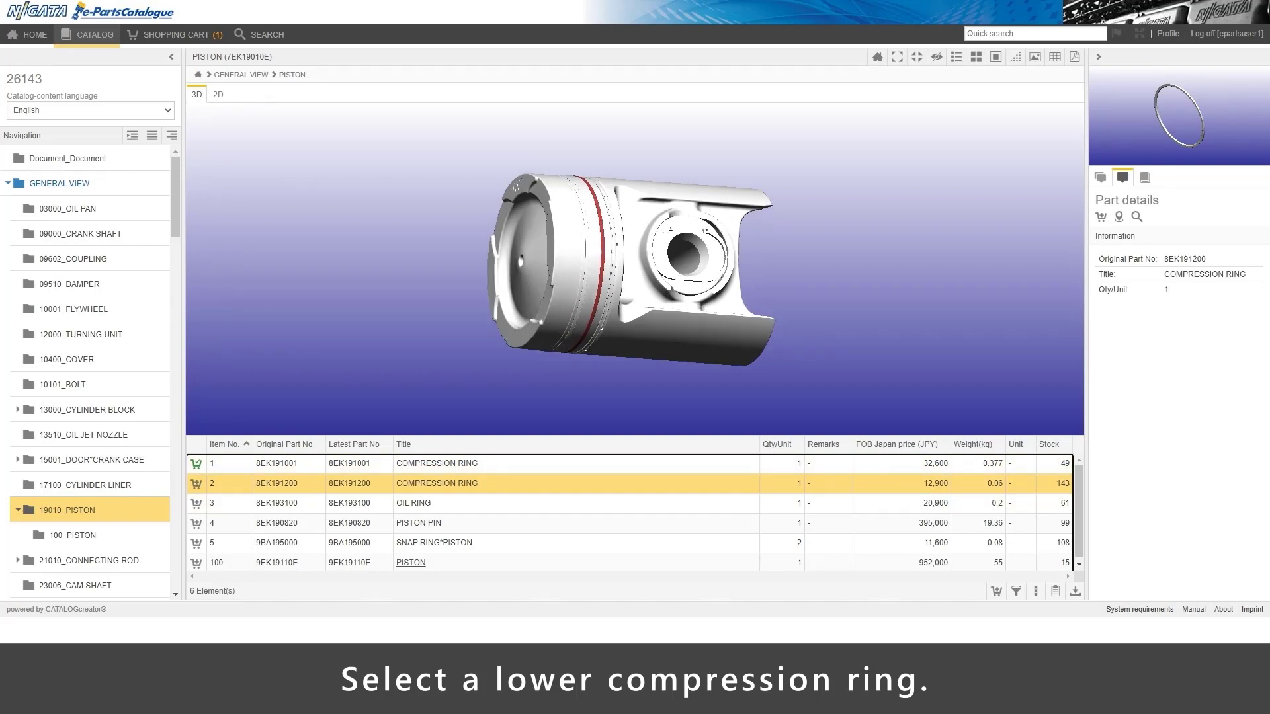
- Add the lower COMPRESSION RING to the cart, bringing it to two items
click(196, 484)
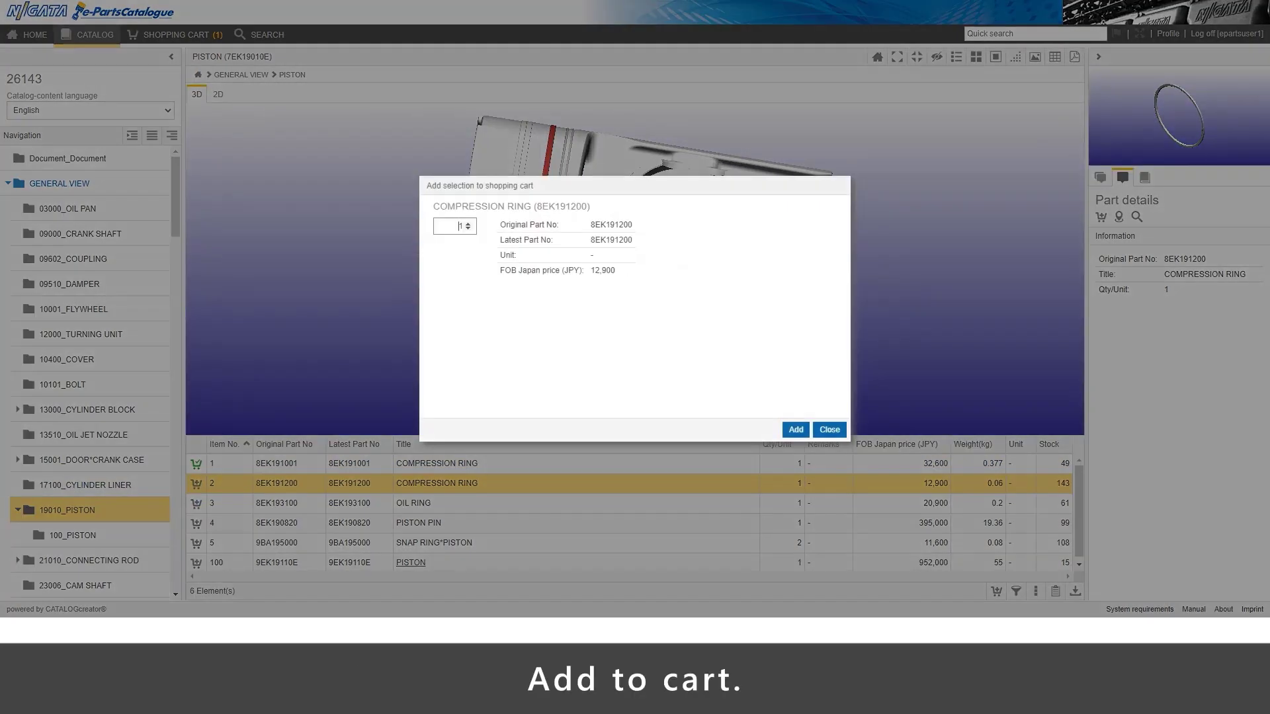
click(795, 429)
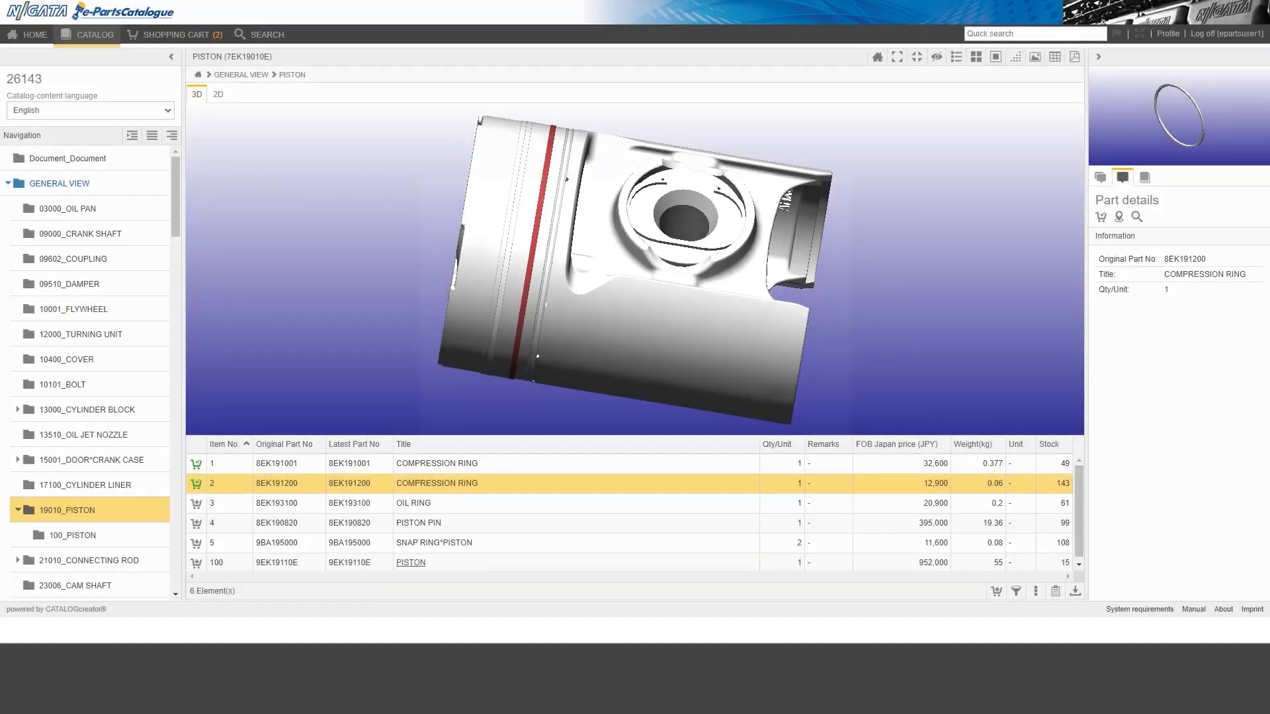
- Add SNAP RING*PISTON with quantity 2 to the cart, making three items
click(433, 542)
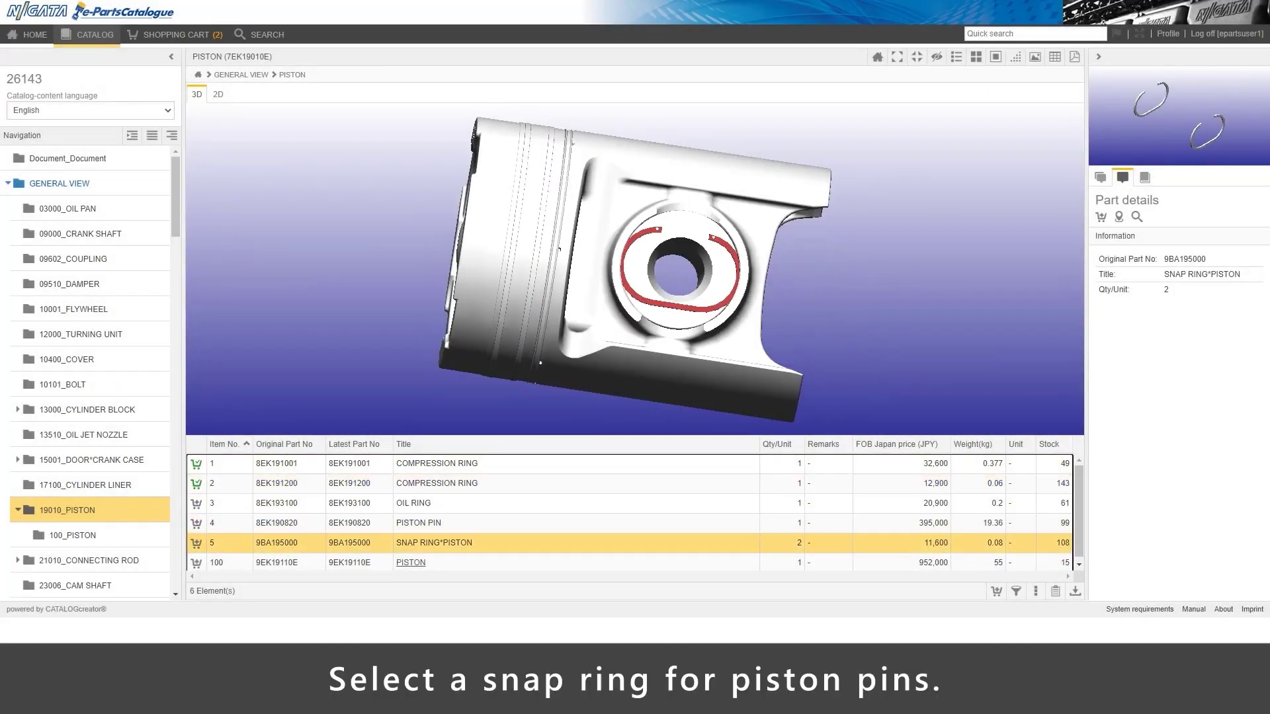
click(195, 542)
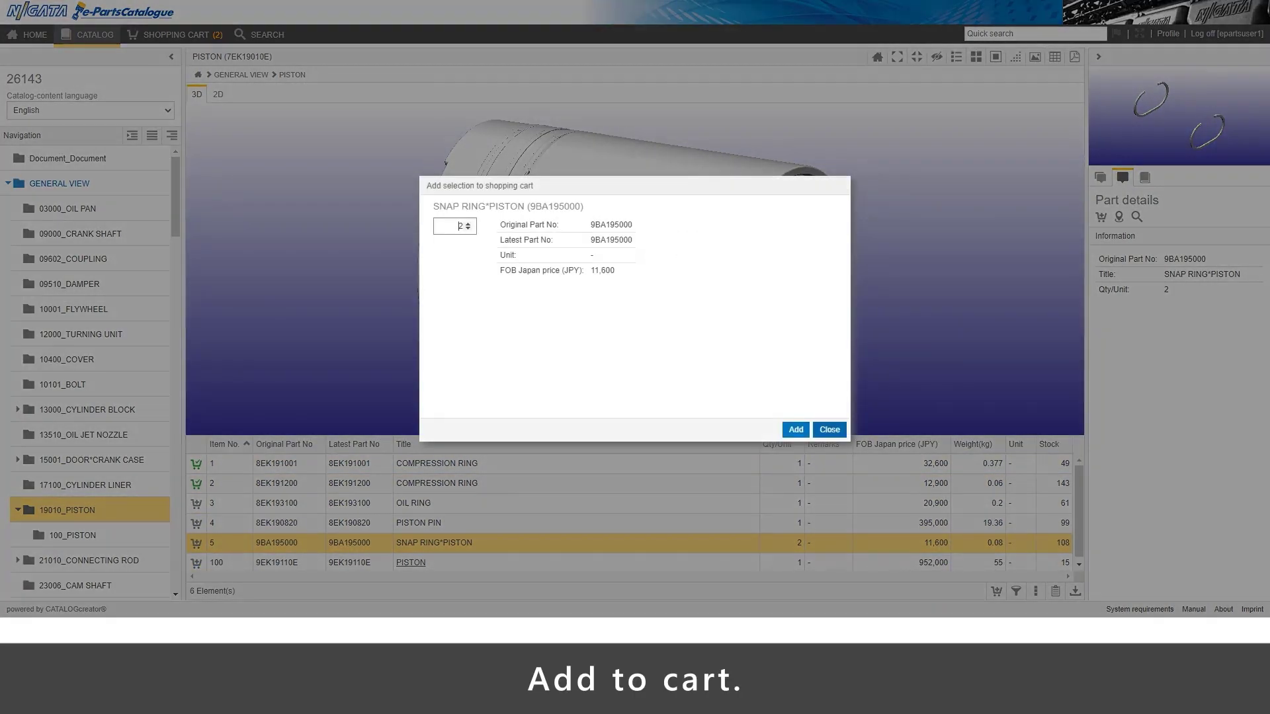
click(795, 429)
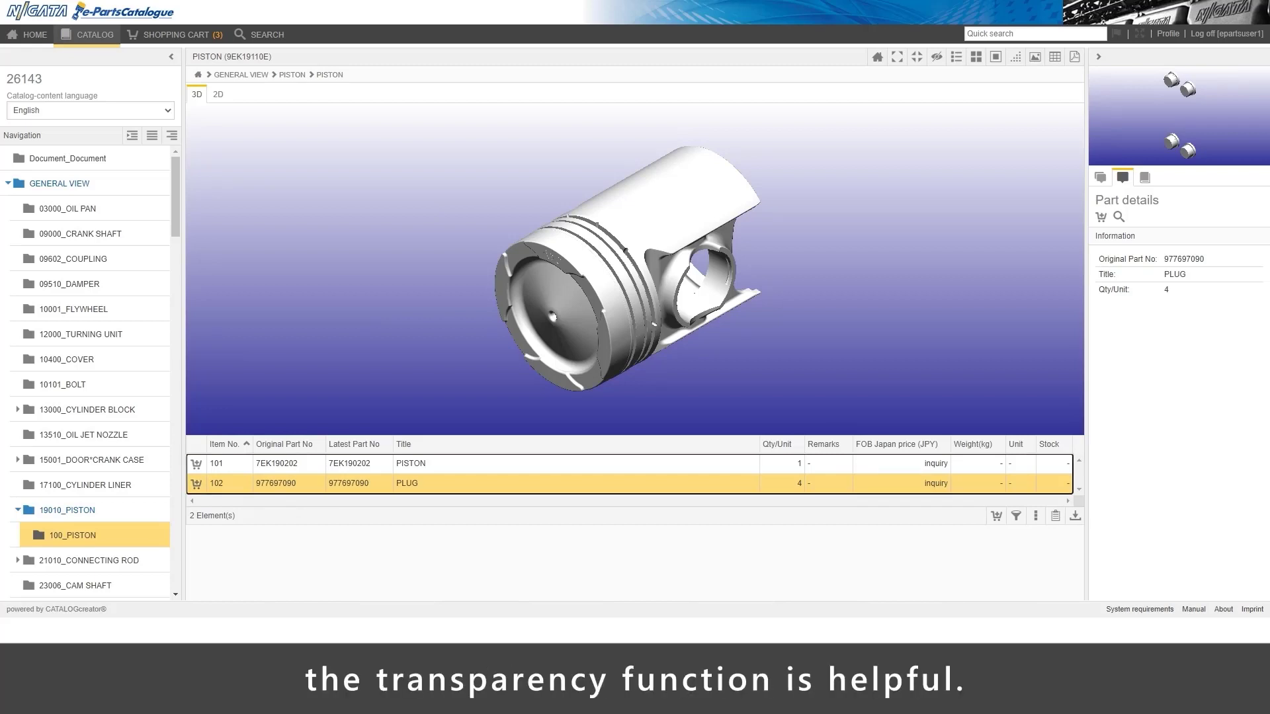
- Add the four PLUGs from the see-through 100_PISTON to the cart and view the four-item cart list
click(1014, 57)
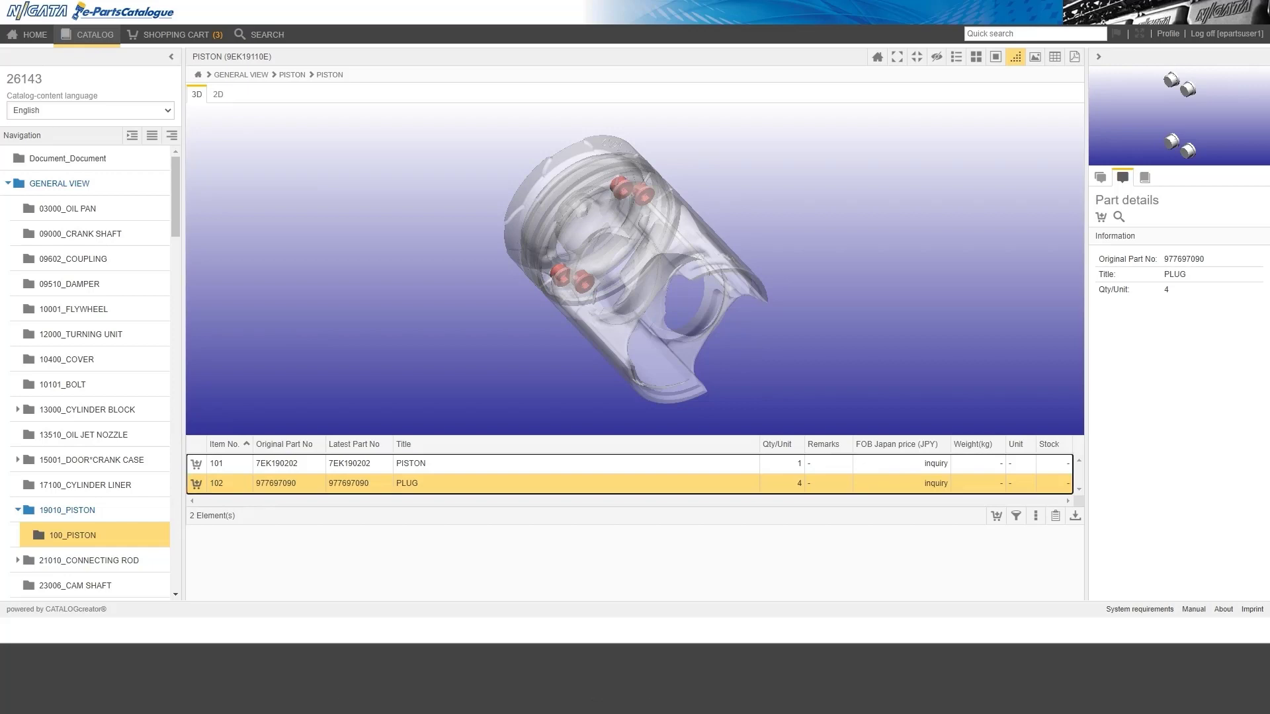
click(195, 484)
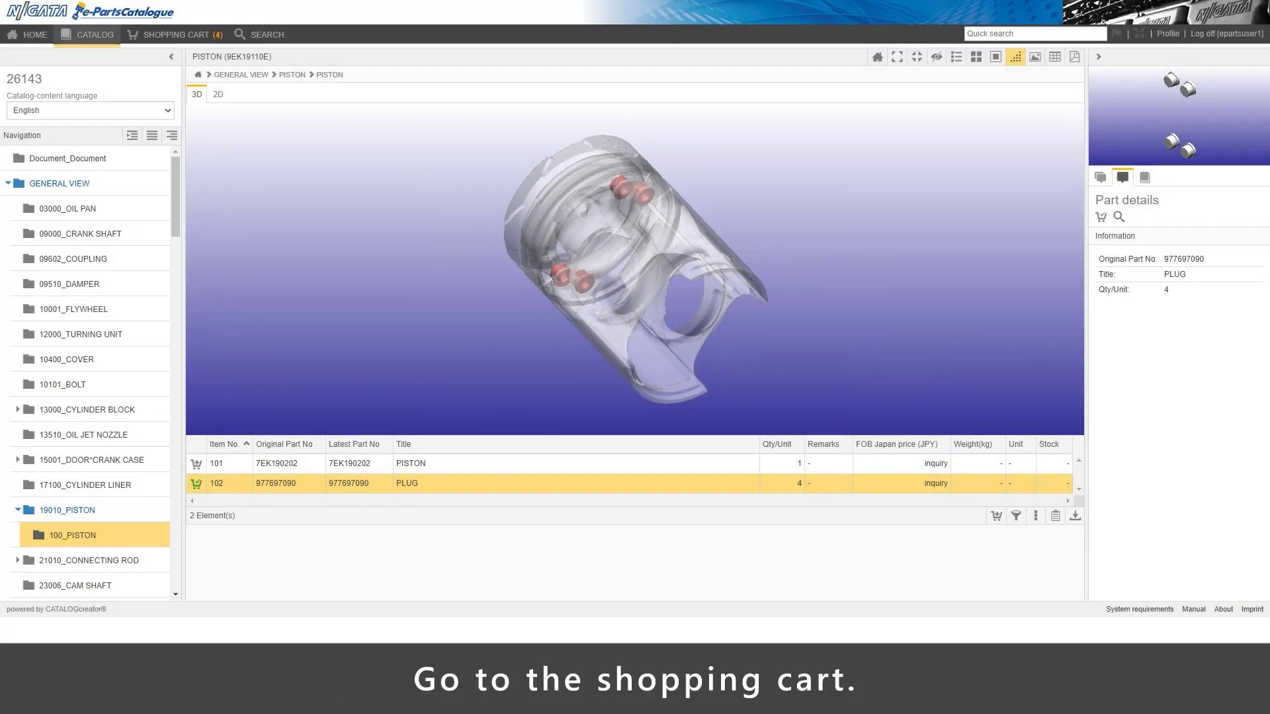
click(173, 34)
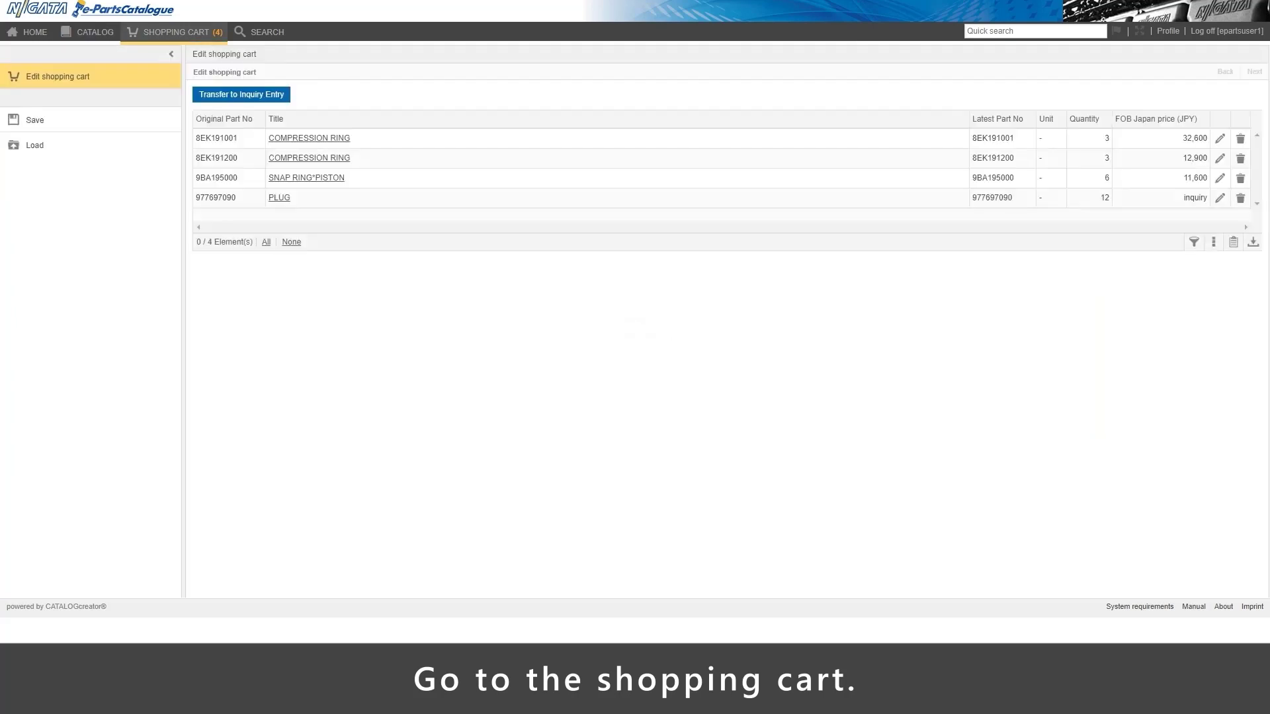